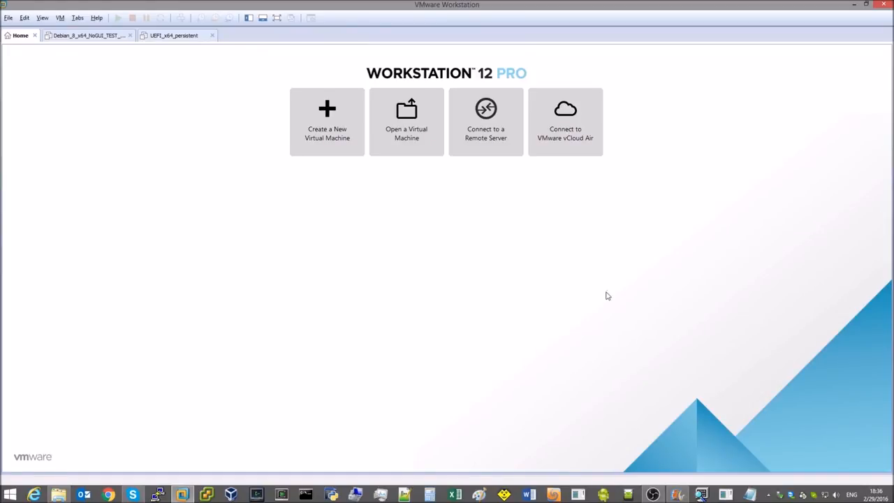
Step: View the Debian_8_x64_NoGUI_TEST_STAND machine and its second disk, then the UEFI_x64_persistent summary
{"action": "left_click", "coordinate": [84, 40]}
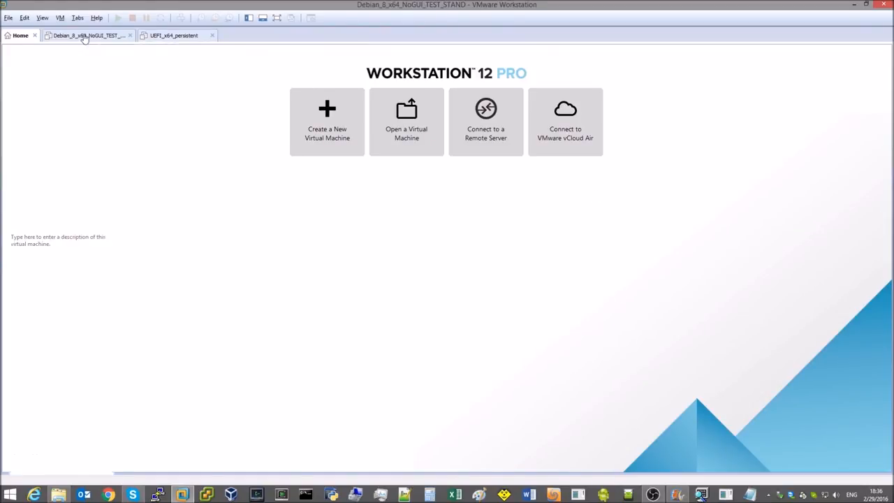
{"action": "left_click", "coordinate": [83, 36]}
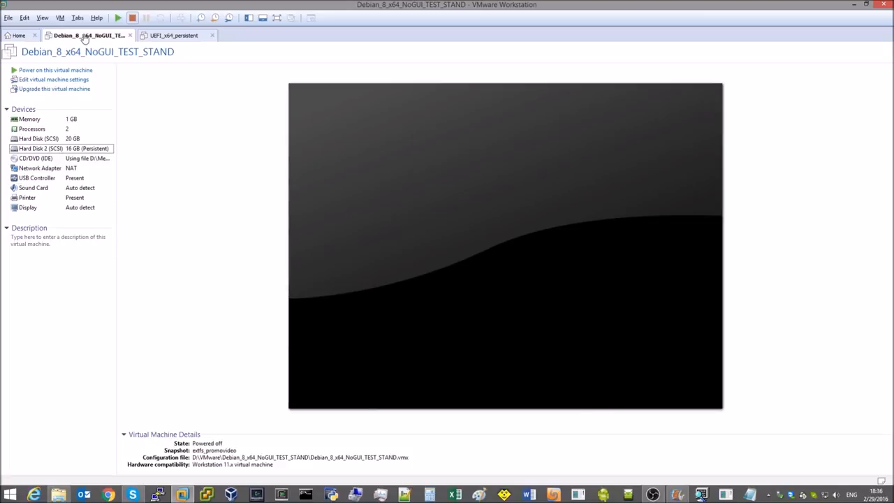
{"action": "left_click", "coordinate": [176, 35]}
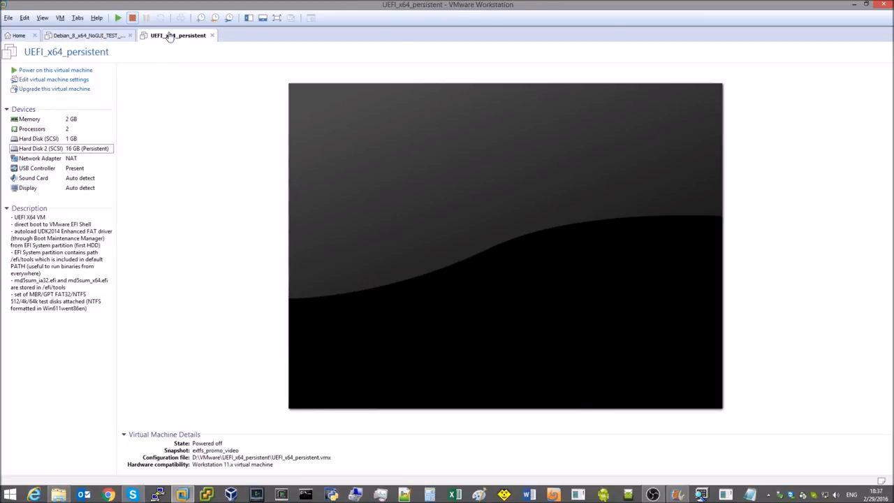
Step: Review the UEFI machine's settings, including Options and advanced options
{"action": "left_click", "coordinate": [53, 79]}
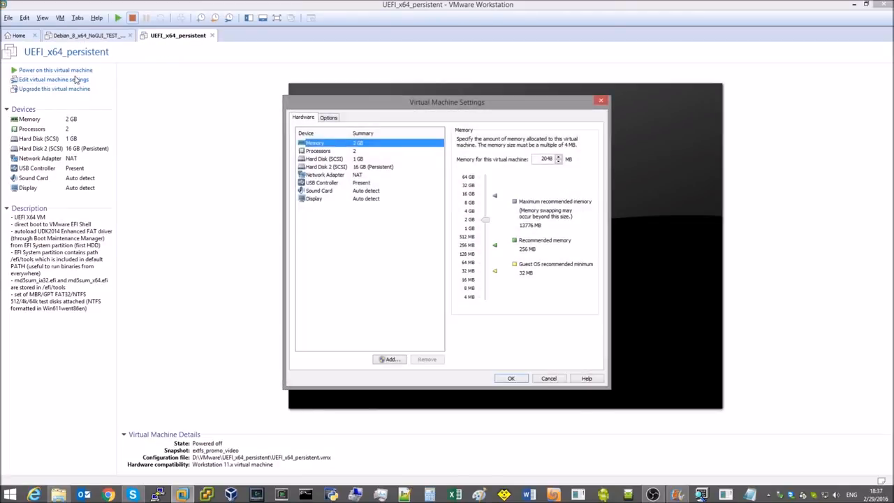
{"action": "left_click", "coordinate": [329, 117]}
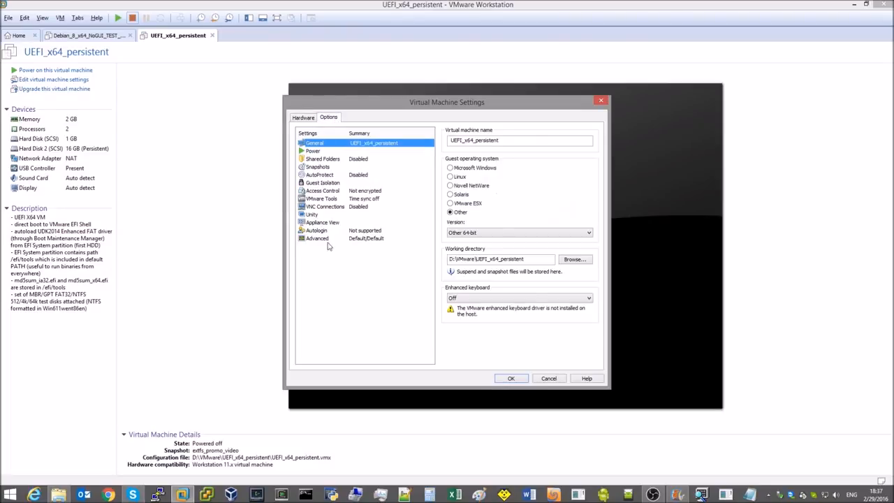
{"action": "left_click", "coordinate": [316, 238]}
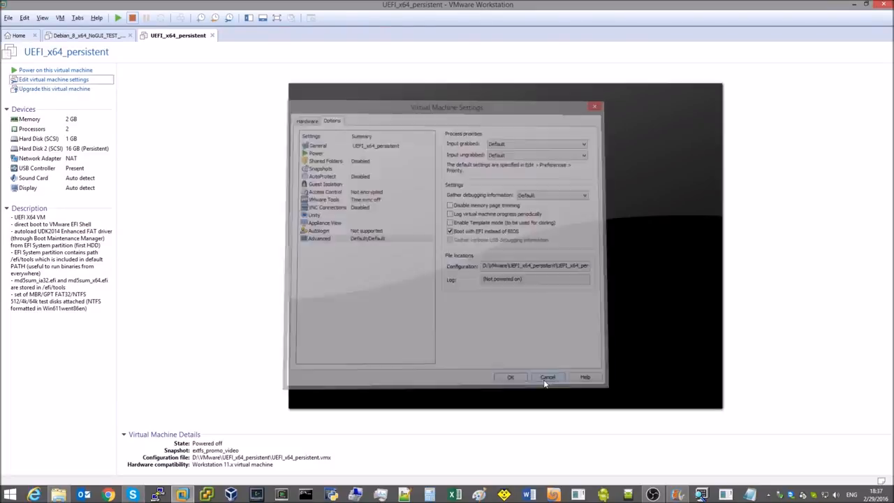
Step: Confirm Hard Disk 2 is the same 16 GB GPT ext4 disk file in both machines and cancel without changes
{"action": "left_click", "coordinate": [304, 117]}
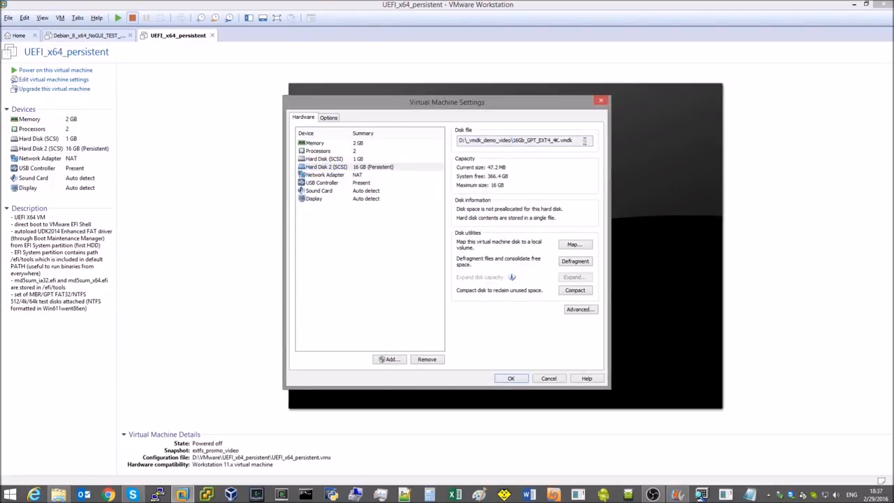
{"action": "left_click", "coordinate": [511, 377]}
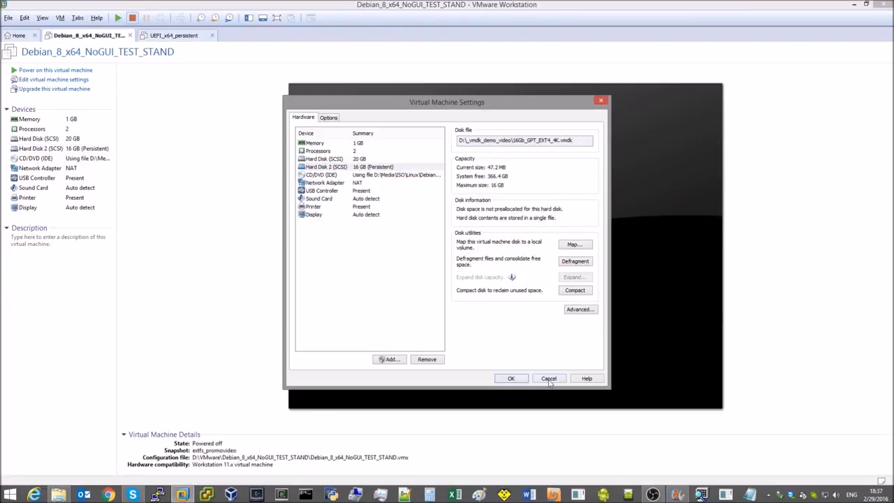
{"action": "left_click", "coordinate": [547, 379]}
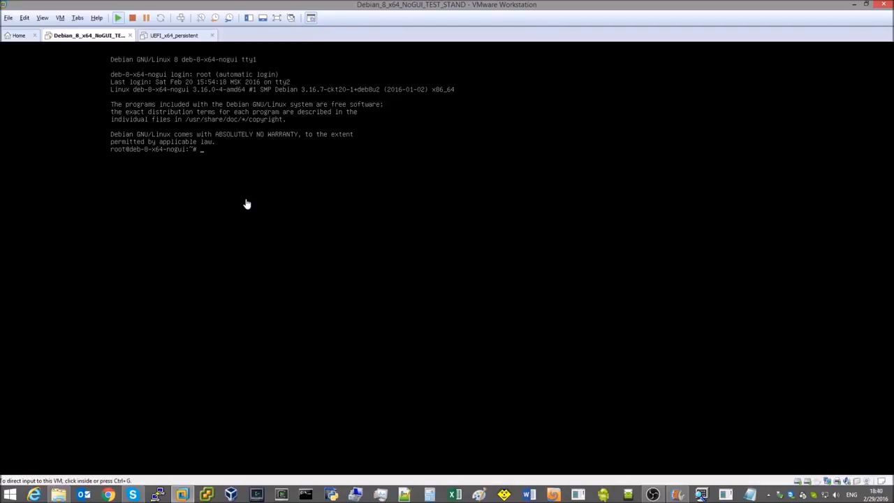
Step: Run fdisk -l /dev/sdb and tune2fs -l /dev/sdb1 to show the 16 GB Linux partition and ext4 details
{"action": "type", "text": "fdisk -l /dev/sdb"}
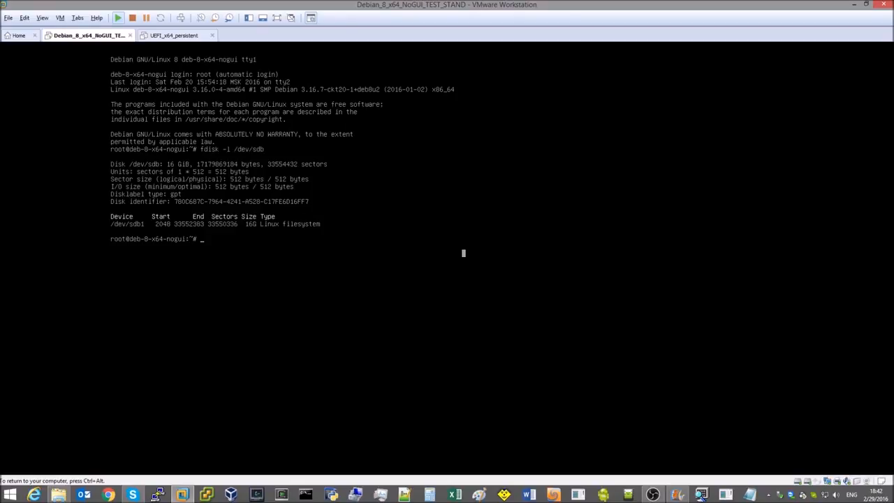
{"action": "left_click_drag", "start_coordinate": [129, 224], "coordinate": [238, 223]}
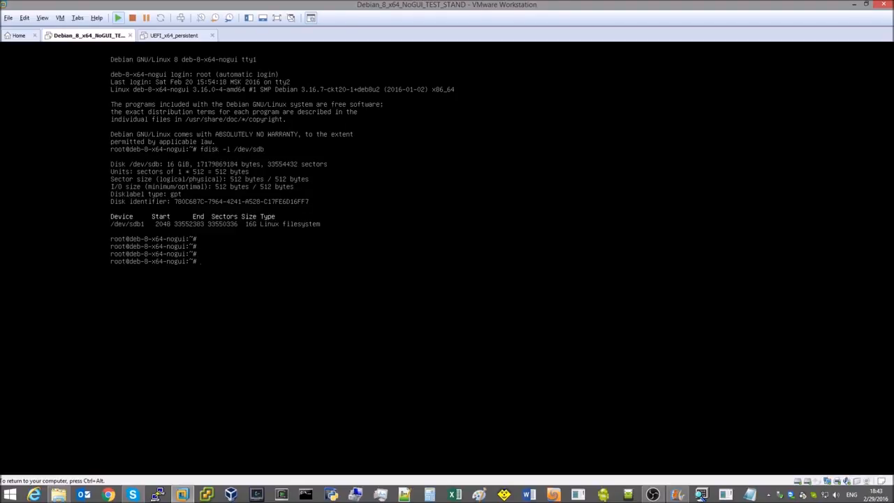
{"action": "type", "text": "tune2fs -"}
{"action": "type", "text": "fsck -fn /dev/sdb1 && echo GOOD"}
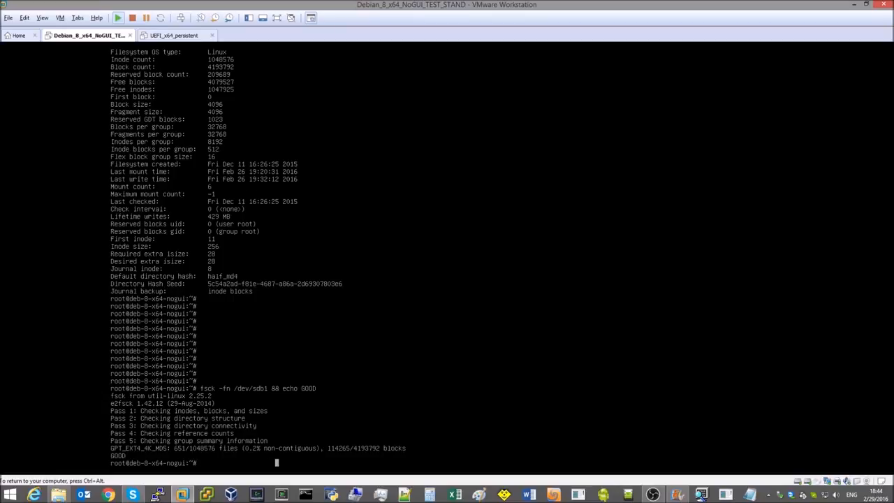
Step: Mount /dev/sdb1 at /mnt/ext4, cd into it and list test_data_set and lost+found
{"action": "type", "text": "mount /dev/sdb1 /mnt/e"}
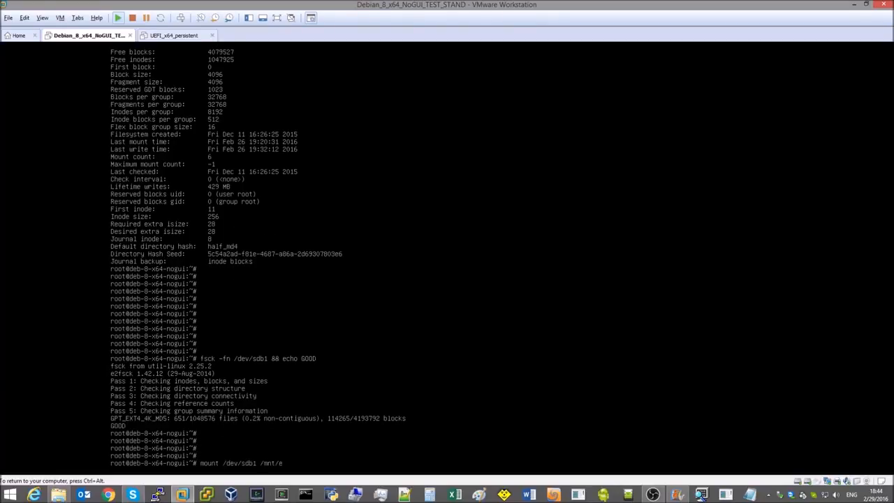
{"action": "type", "text": "cd !$"}
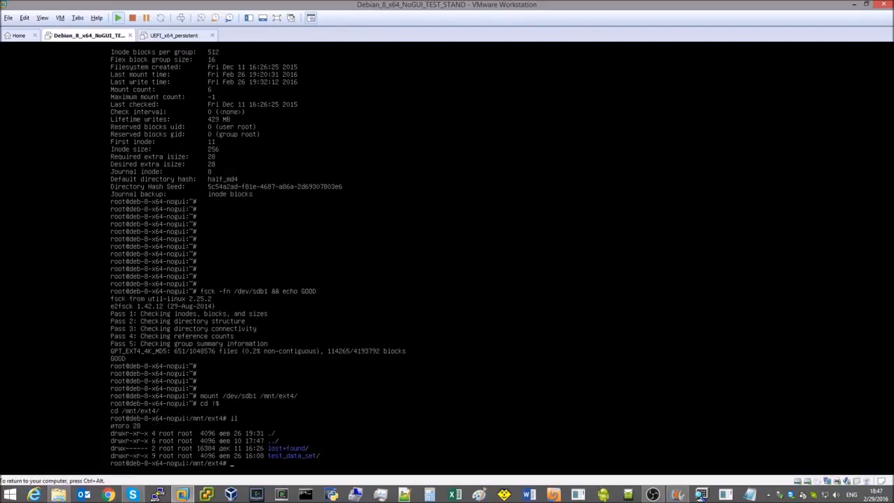
{"action": "type", "text": "test_data_set/"}
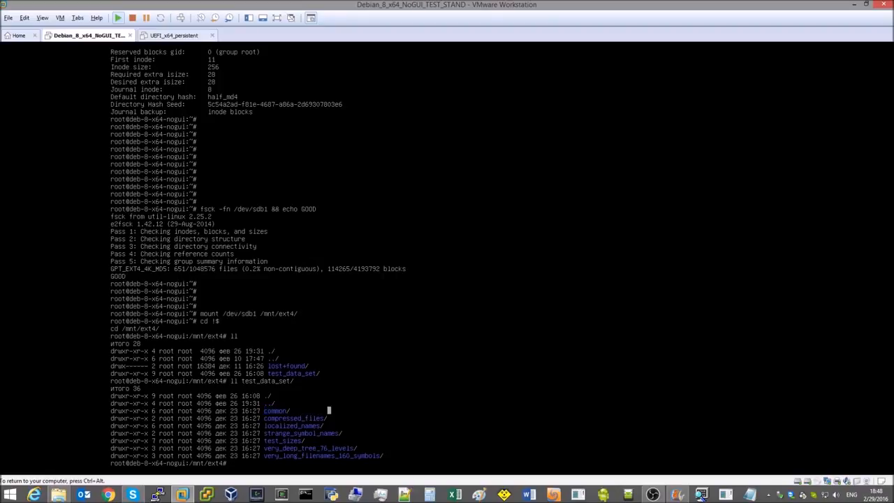
{"action": "double_click", "coordinate": [293, 417]}
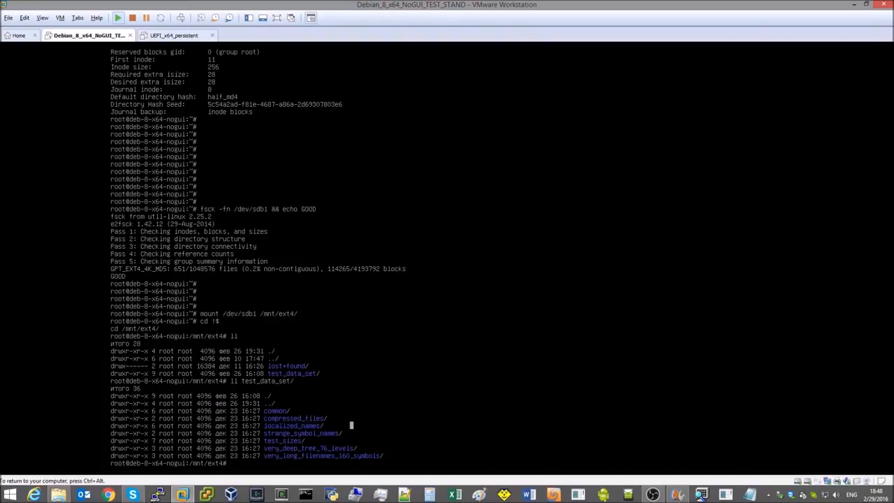
{"action": "type", "text": "ll lost+"}
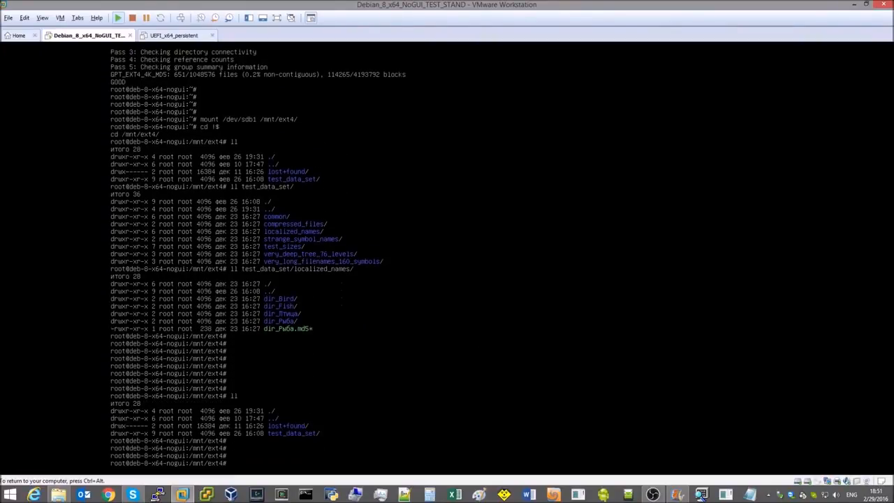
Step: Count the files in test_data_set with find | wc -l and show the make_md5 script
{"action": "type", "text": "find test_data_set/ -type f | wc -l"}
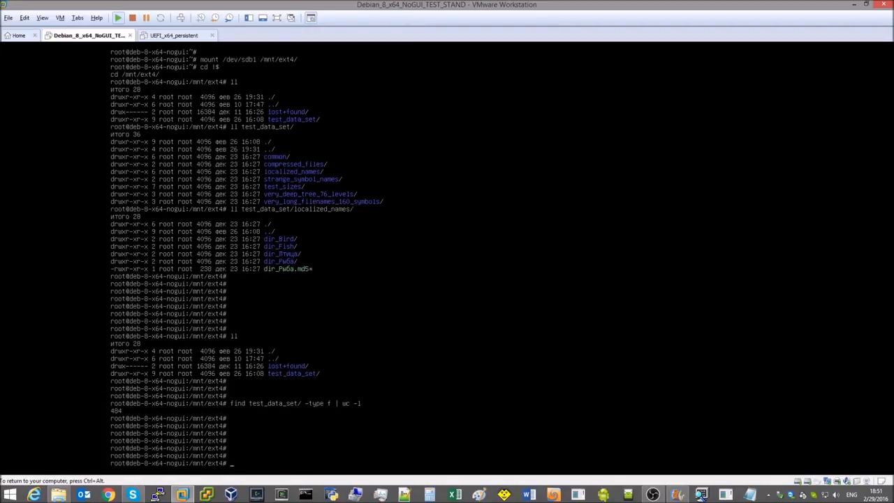
{"action": "type", "text": "make_md5"}
{"action": "type", "text": "cat"}
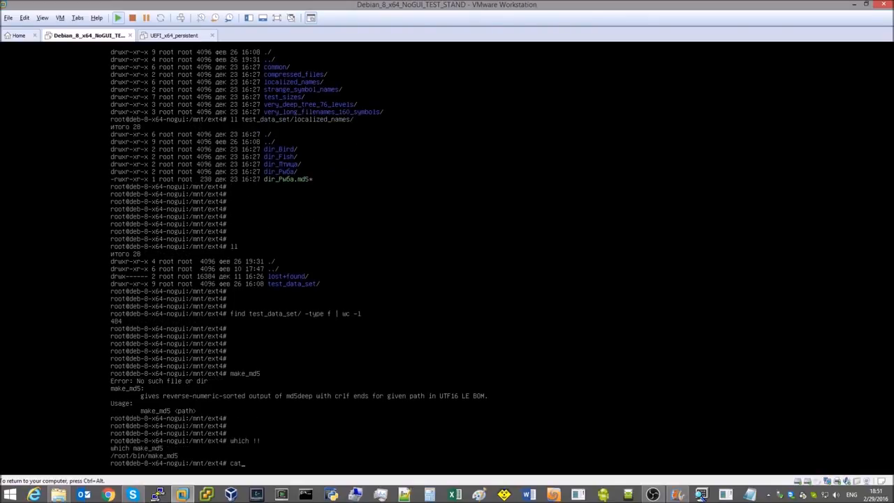
{"action": "key", "text": "Return"}
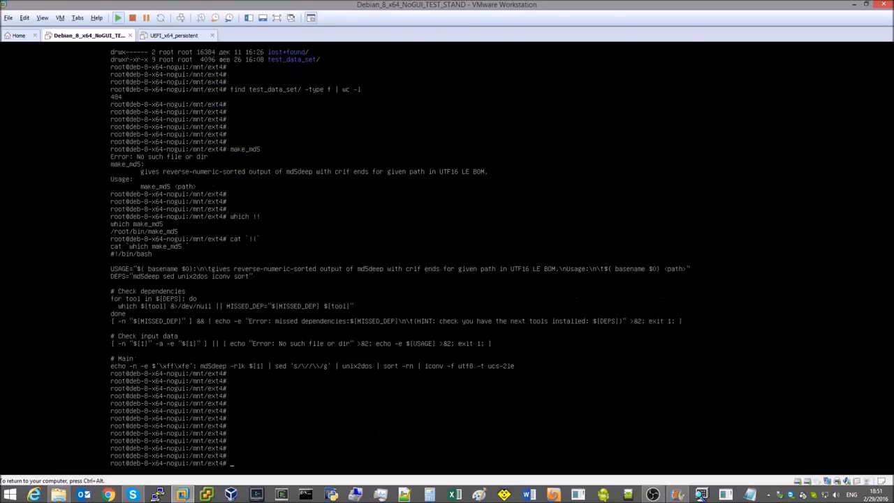
Step: Run make_md5 test_data_set/ > test_data_set.md5 to write the checksum list
{"action": "type", "text": "make_md5"}
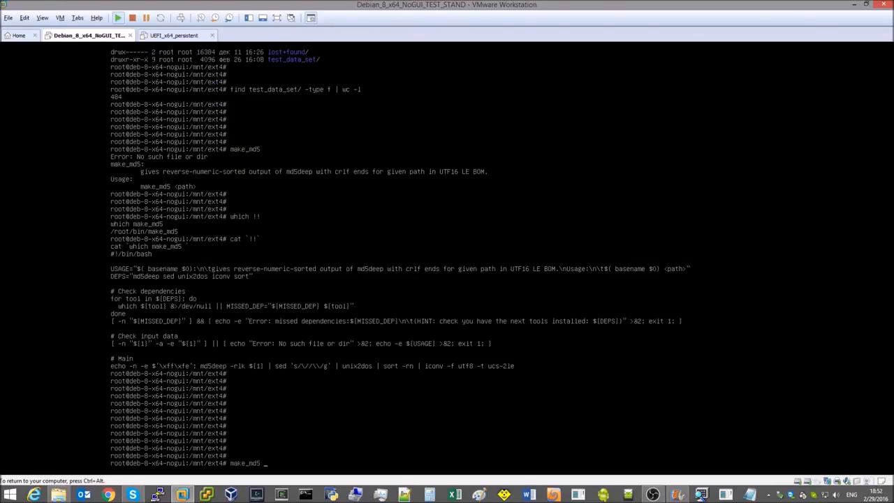
{"action": "type", "text": "test_data_set/"}
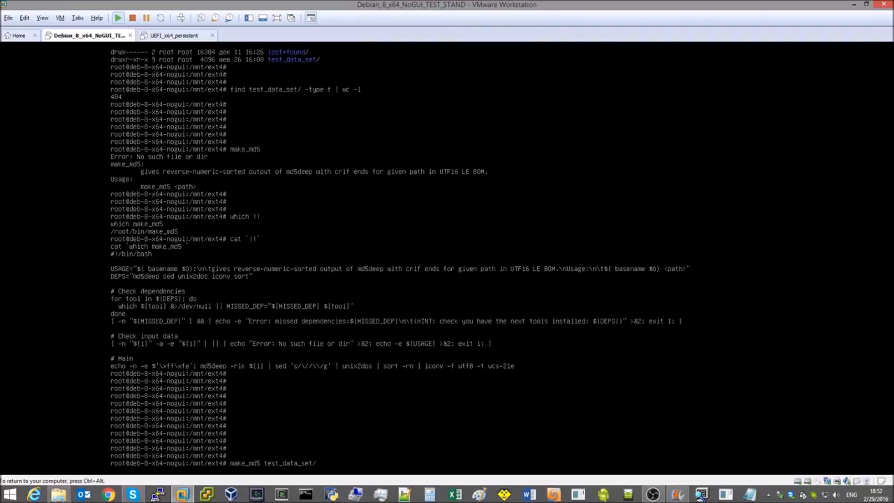
{"action": "type", "text": "test_data_set.md5"}
{"action": "type", "text": "check_md5 test_data_set"}
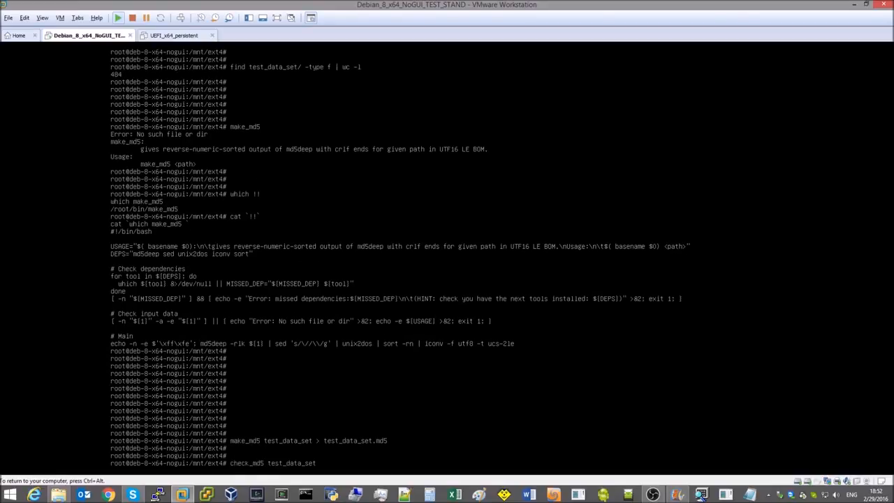
{"action": "key", "text": "Return"}
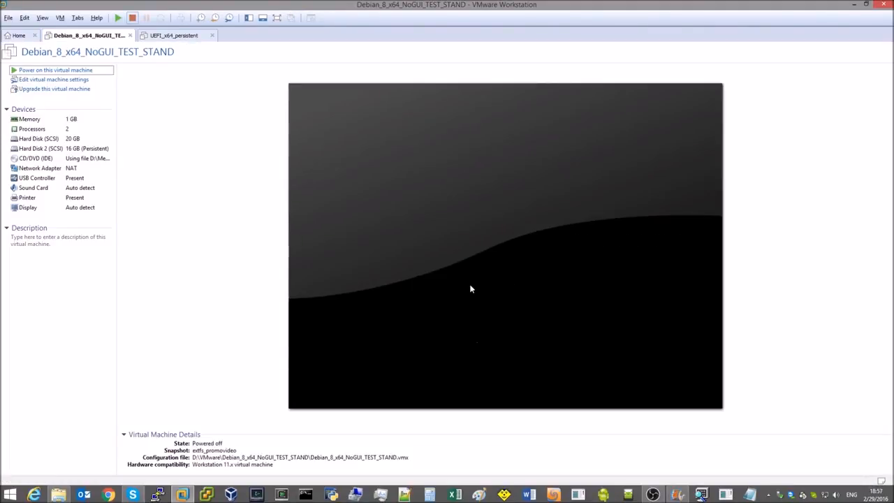
Step: Switch from the powered-off Debian machine to the UEFI_x64_persistent machine
{"action": "left_click", "coordinate": [171, 36]}
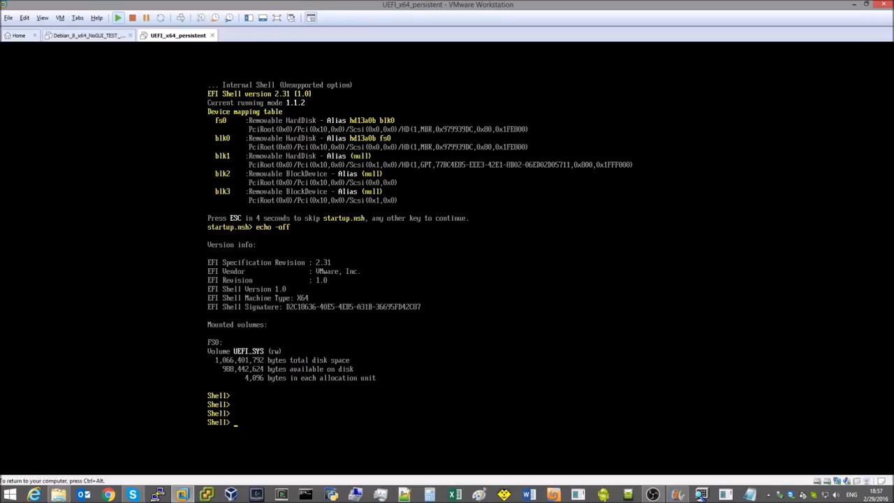
Step: List mappings and drivers with map -c and drivers, and check vol fs1: before loading UFSD
{"action": "type", "text": "map -c"}
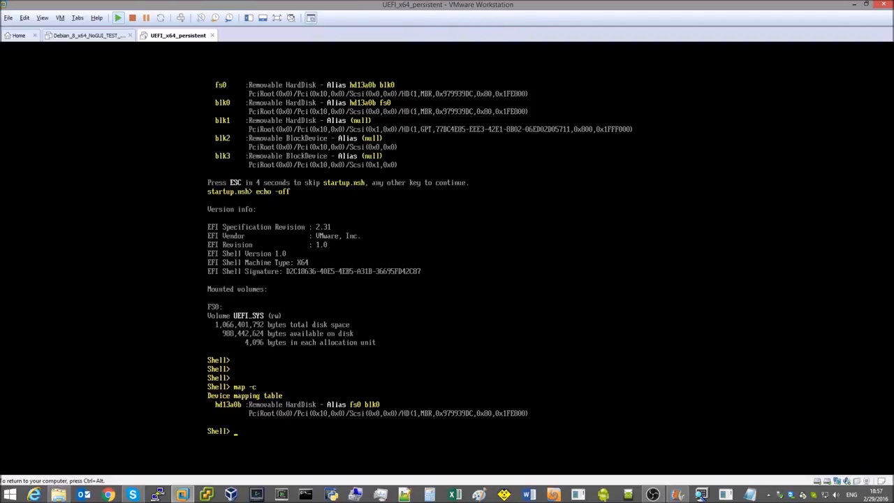
{"action": "type", "text": "driv"}
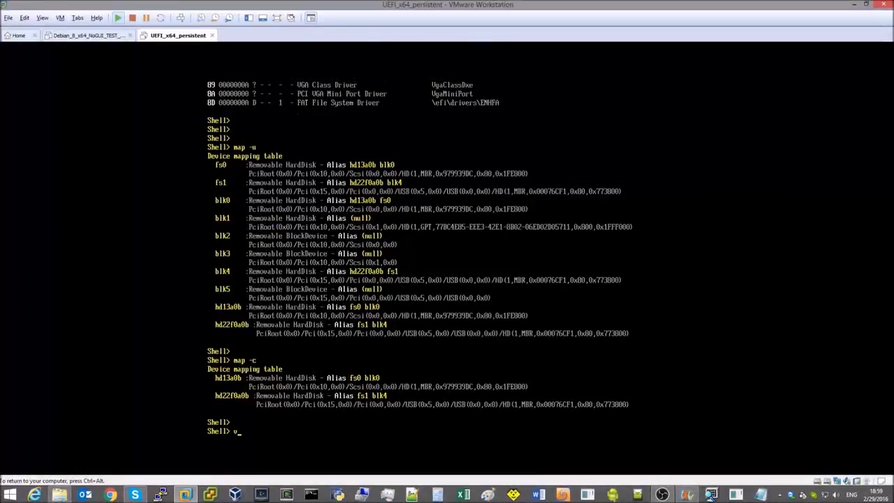
{"action": "type", "text": "vol fs1:"}
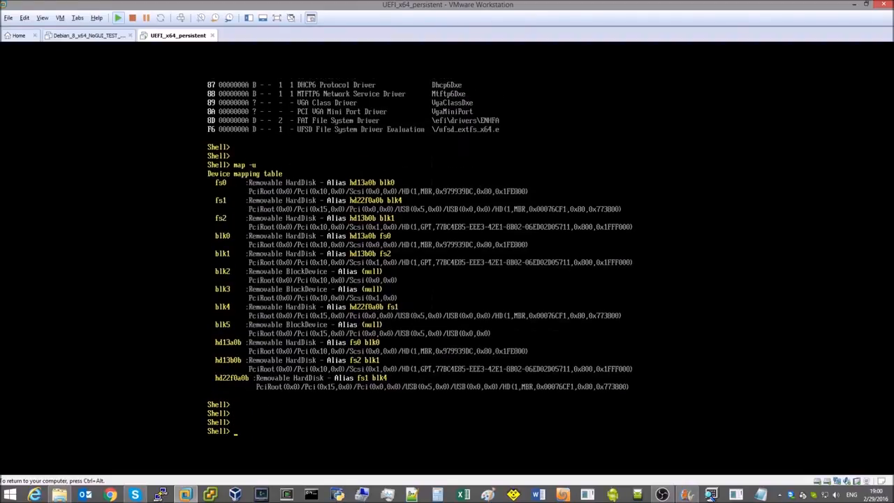
Step: After loading the UFSD driver, remap with map -c and confirm the ext4 disk as vol fs2:
{"action": "type", "text": "map -c"}
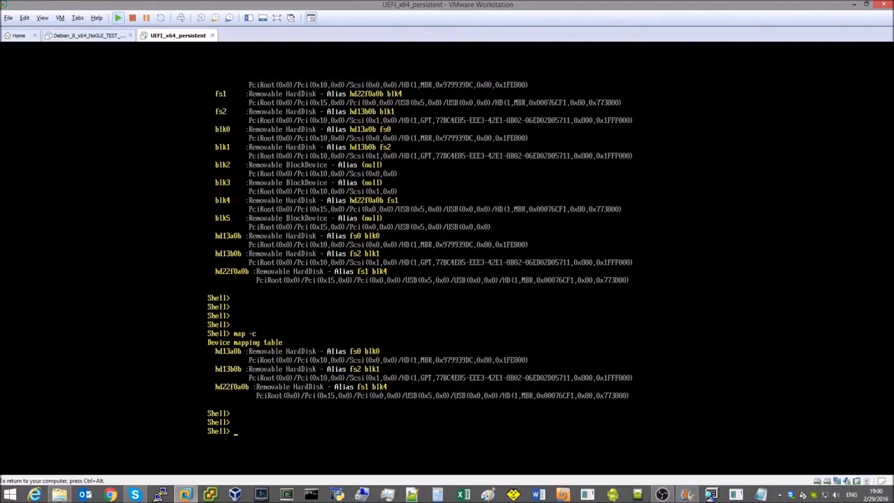
{"action": "type", "text": "vol fs2:"}
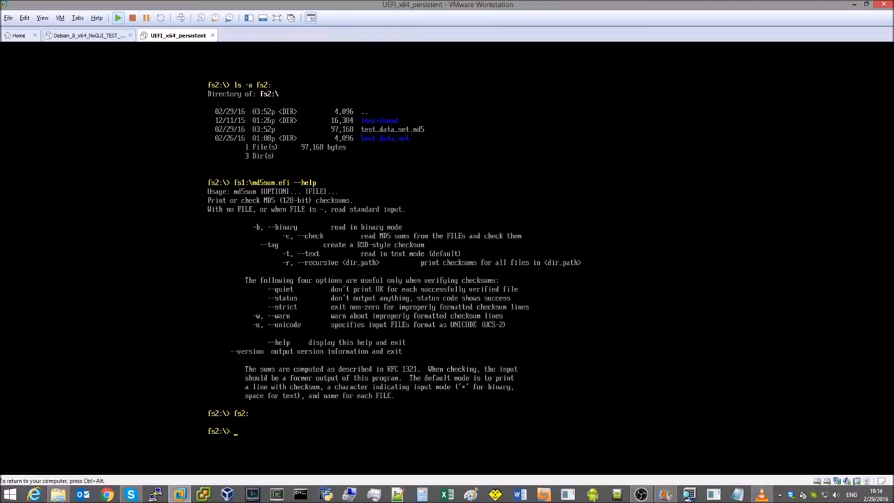
Step: Back up file_buNLZE and file_FWMIA from test_data_set\common, remove one and overwrite the other with date
{"action": "type", "text": "cp test_data_set\\common\\"}
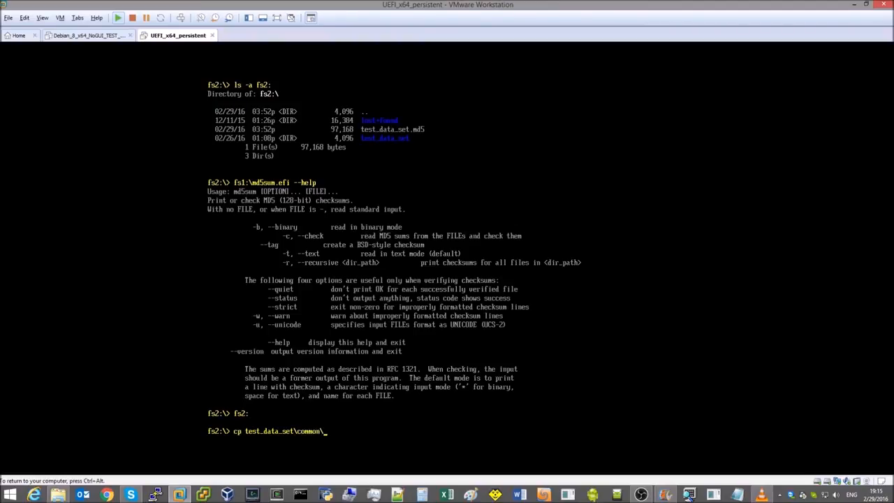
{"action": "type", "text": "file_buNLZE test_data_set\\common\\file_buNLZE"}
{"action": "type", "text": "date >"}
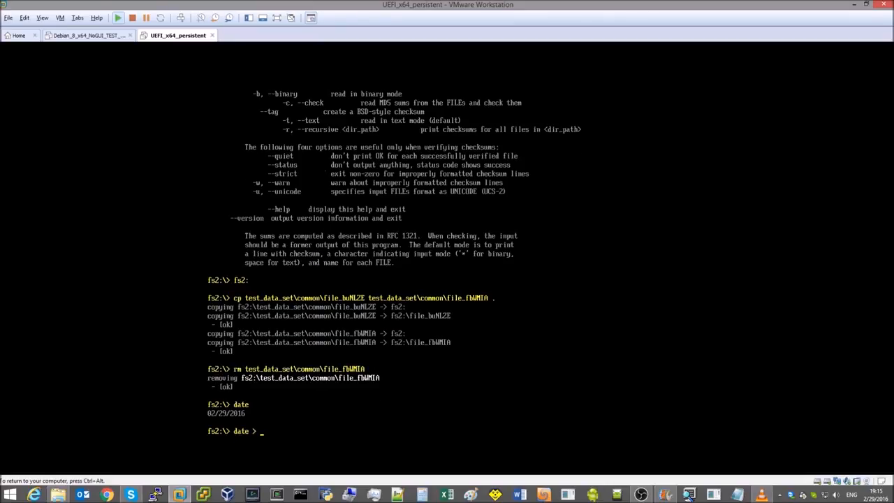
{"action": "type", "text": "test_data_set\\common\\file_buNLZE"}
{"action": "type", "text": "fs1:\\"}
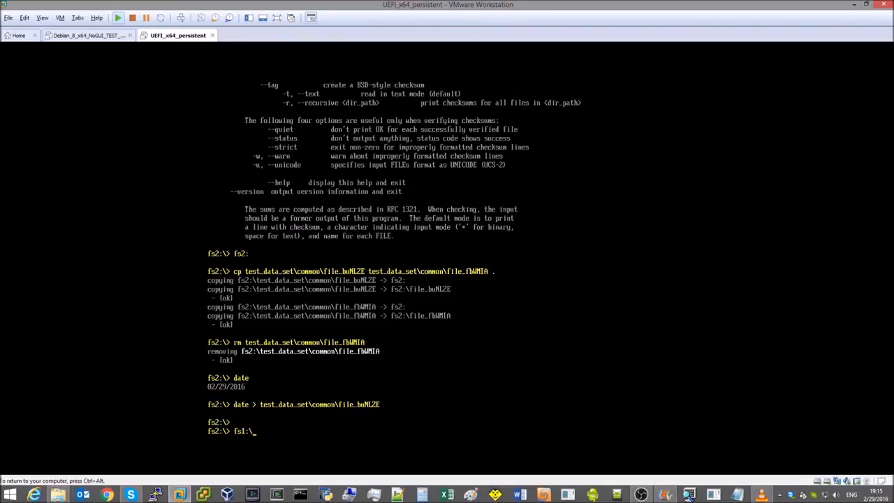
Step: Run md5sum.efi --quiet -c test_data_set.md5 to see one missing and one mismatched file reported
{"action": "type", "text": "md5sum.efi --quiet -u -c test_data_set.md5"}
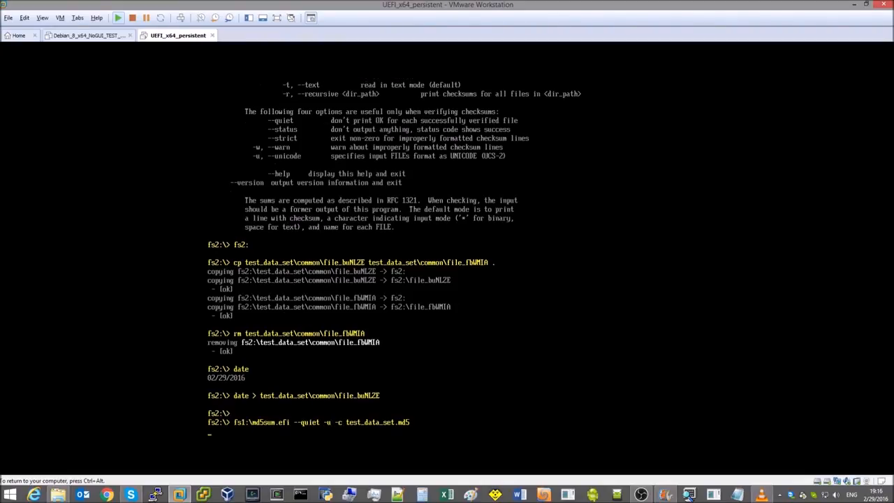
{"action": "key", "text": "Return"}
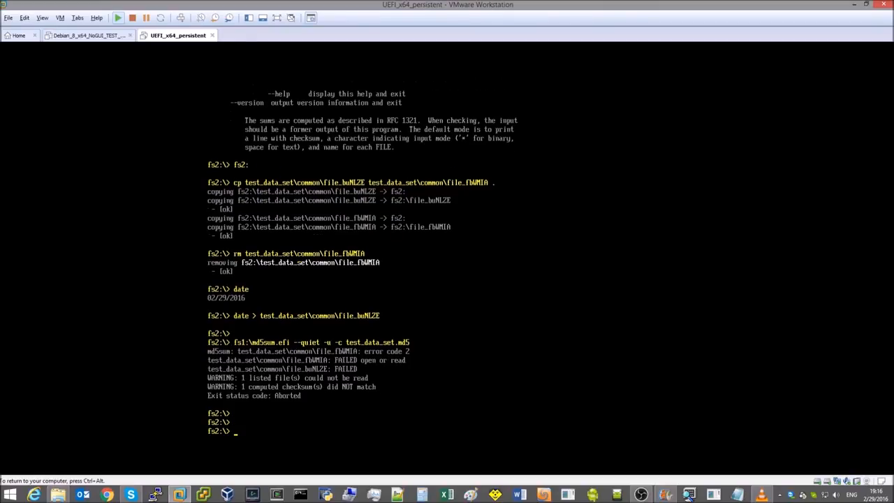
{"action": "type", "text": "cp -q file* test_data_set\\"}
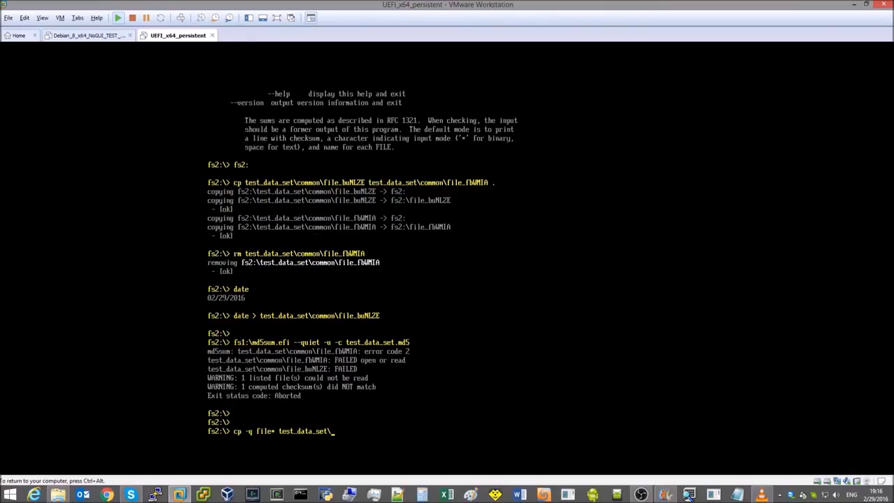
Step: Copy the original file* back into test_data_set\common, remove the backups and re-verify checksums cleanly
{"action": "type", "text": "common"}
{"action": "type", "text": "rm fi*"}
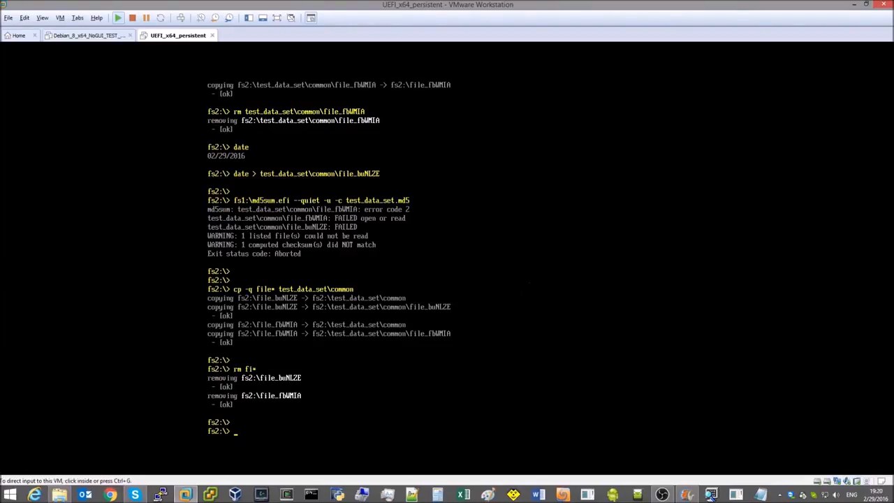
{"action": "type", "text": "cp -q file* test_data_set\\common"}
{"action": "type", "text": "fs1:\\md5sum.efi --quiet -u -c test_data_set.md5"}
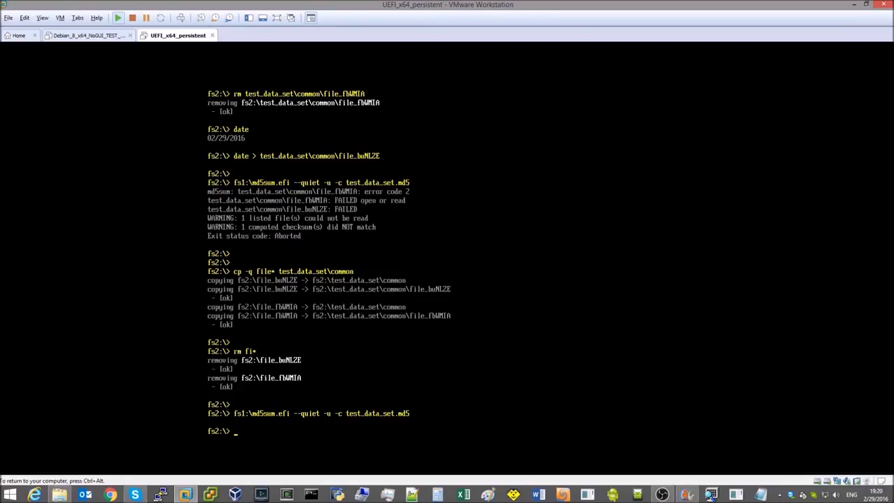
{"action": "mouse_move", "coordinate": [514, 315]}
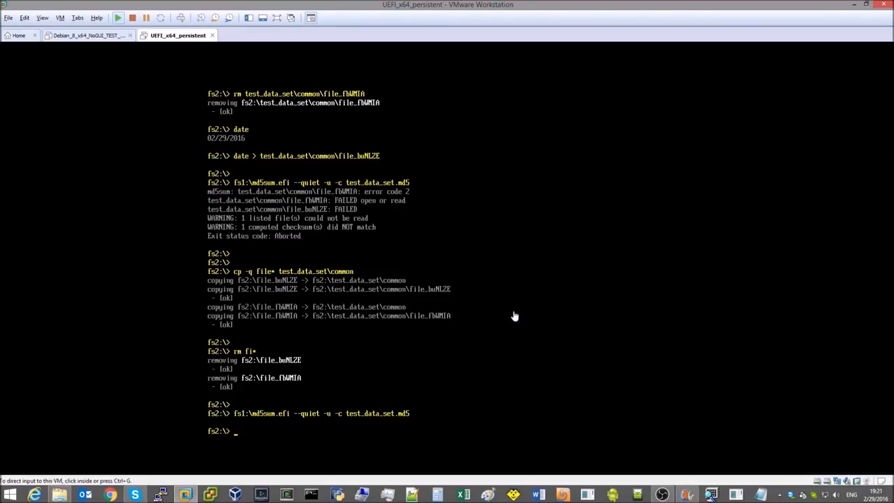
{"action": "type", "text": "mkdir dst"}
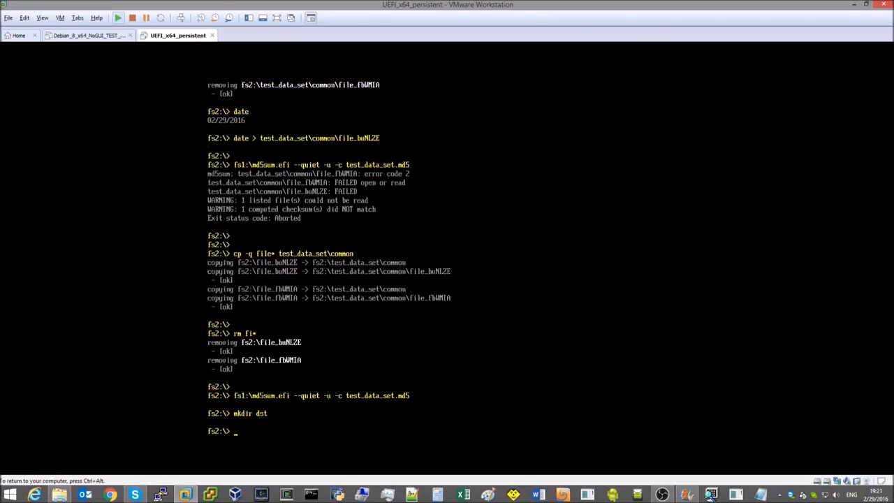
Step: Copy test_data_set* recursively into dst, verify its md5 list there, then exit the EFI shell
{"action": "type", "text": "cp -r"}
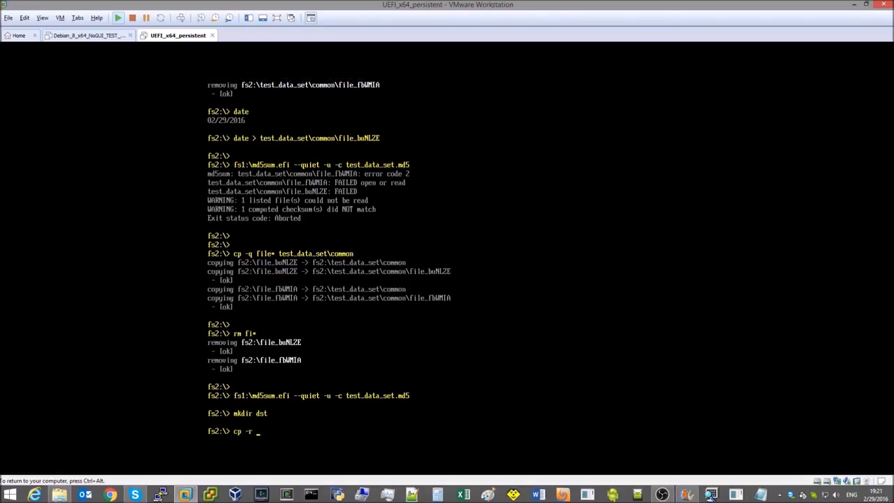
{"action": "type", "text": "test_data_set"}
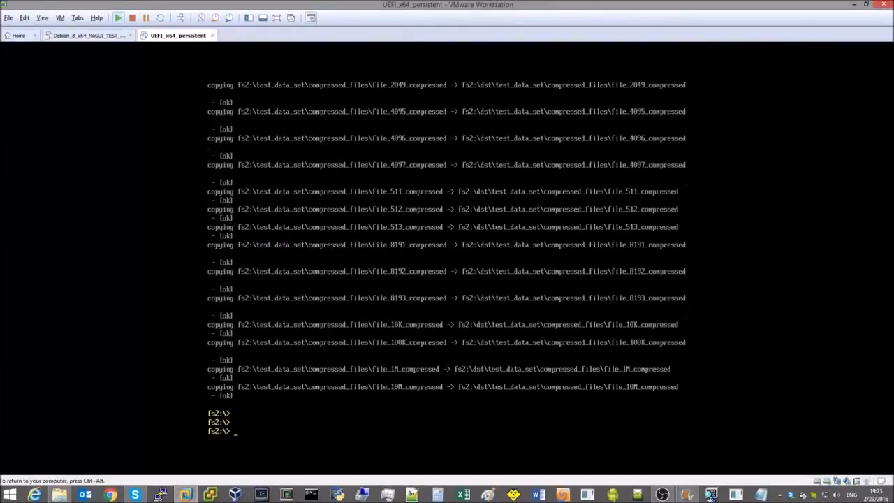
{"action": "type", "text": "cd dst"}
{"action": "type", "text": "ls -a"}
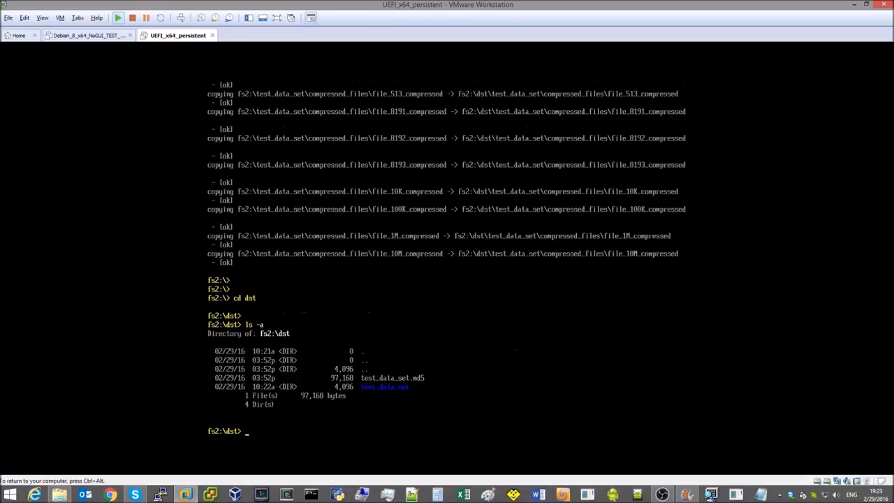
{"action": "type", "text": "cd dst"}
{"action": "type", "text": "fs1:\\md5sum.efi --quiet -u -c test_data_set.md5"}
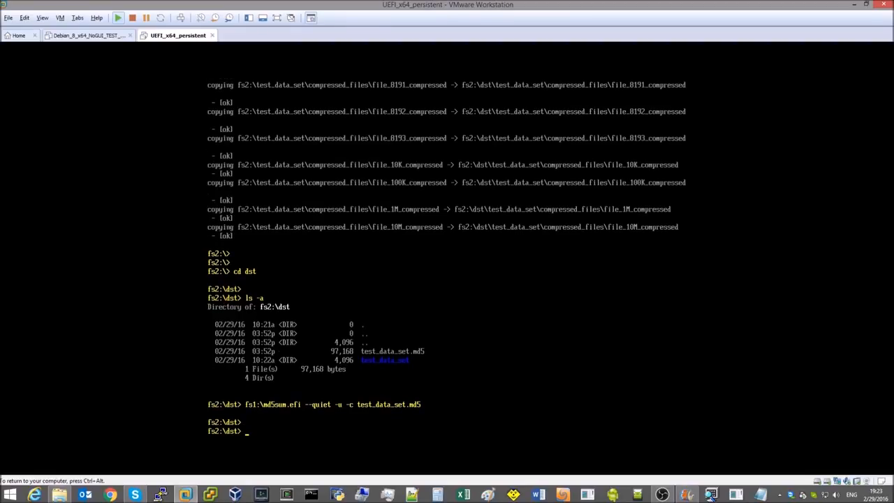
{"action": "type", "text": "exit"}
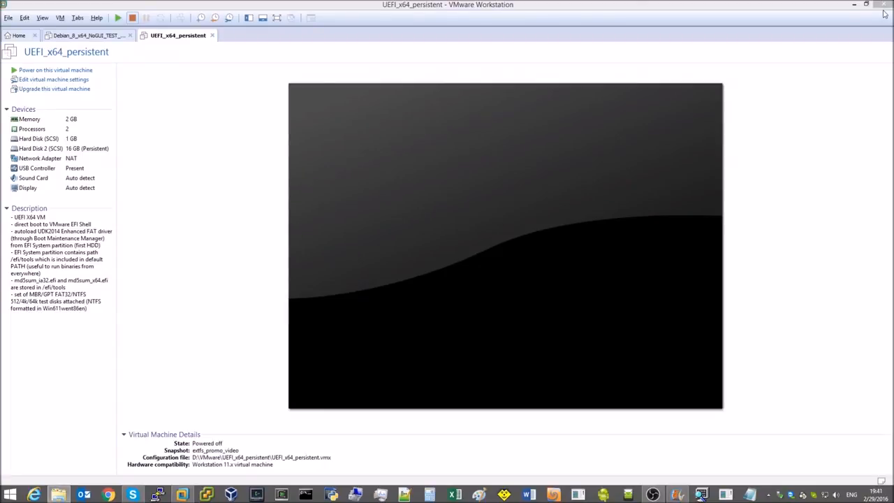
Step: Switch to the Debian_8_x64 virtual machine
{"action": "left_click", "coordinate": [91, 36]}
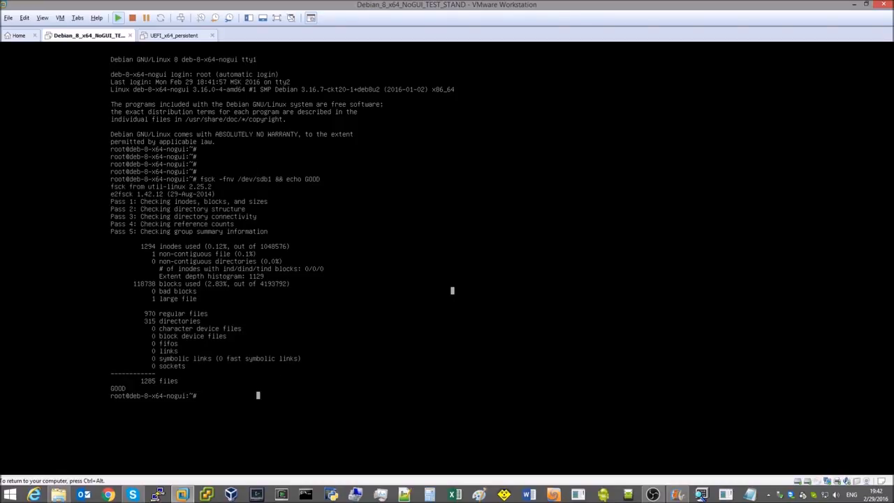
Step: Mount /dev/sdb1 at /mnt/ext4/ and count the files in both test_data_set copies
{"action": "type", "text": "mount /dev/sdb1 /mnt/ext4/"}
{"action": "type", "text": "ll dst/"}
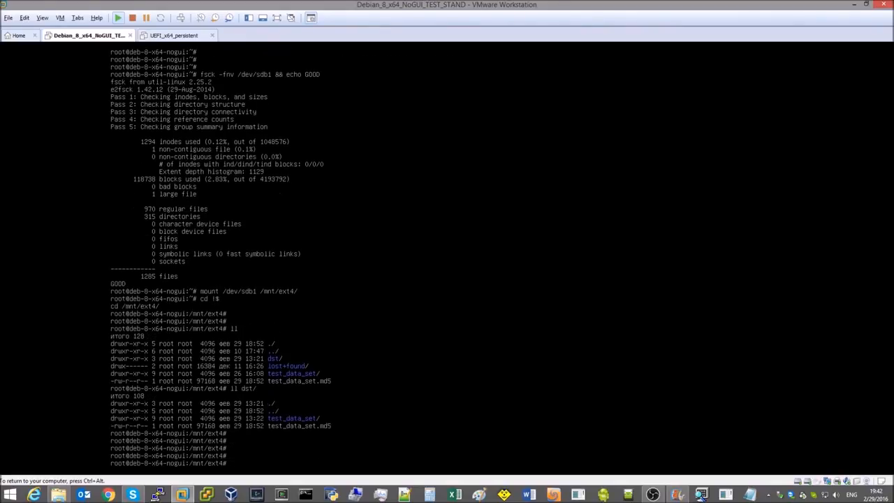
{"action": "type", "text": "find test_data_set/ -type f | wc -l"}
{"action": "type", "text": "find dst/test_data_set/ -type f"}
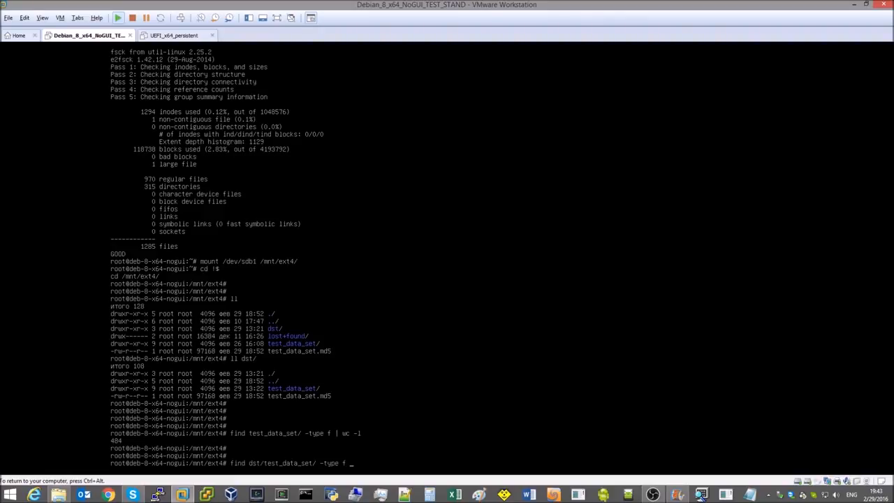
{"action": "key", "text": "Return"}
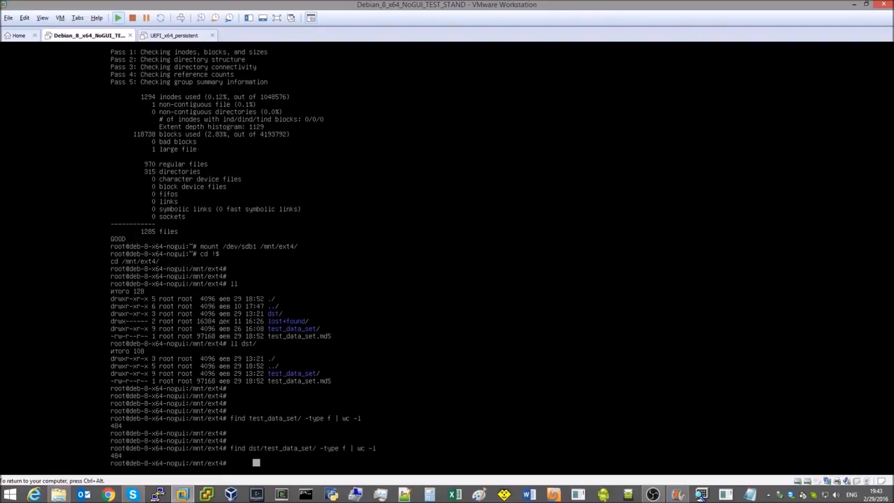
Step: From dst/, verify test_data_set against test_data_set.md5 with check_md5, reporting PASSED
{"action": "type", "text": "cd dst/"}
{"action": "type", "text": "check_md5 test_data_set"}
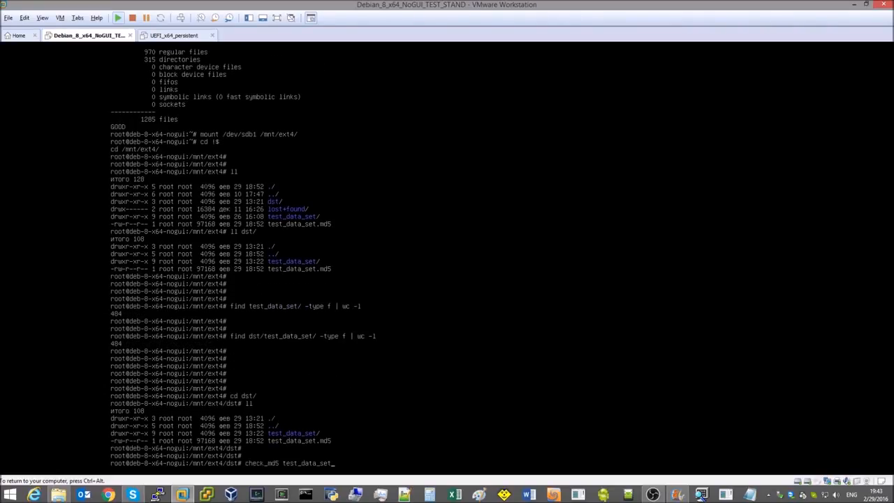
{"action": "key", "text": "Return"}
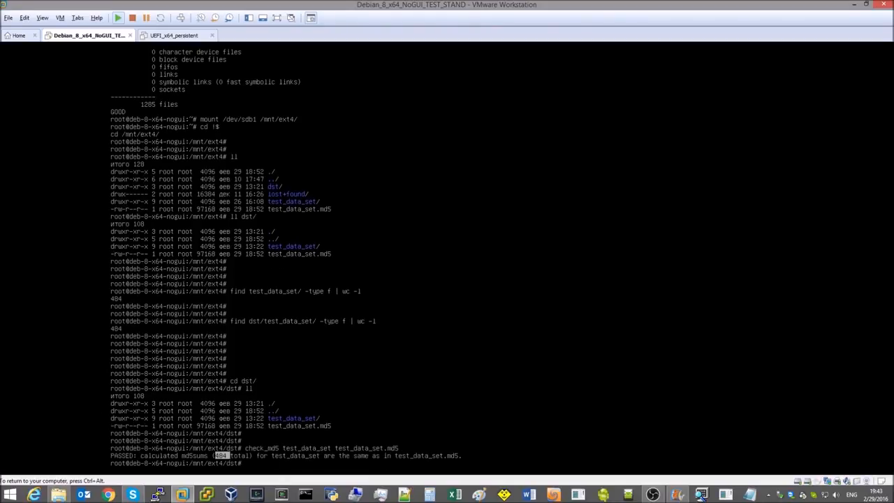